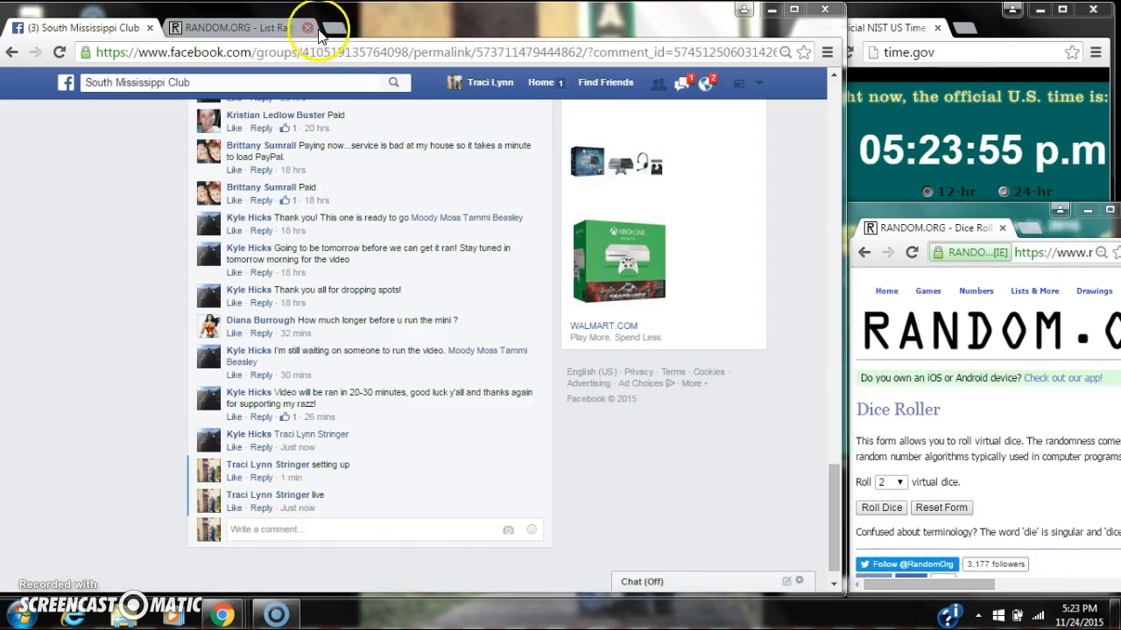
Paste the 15-name list as plain text and roll two dice for the shuffle count
right_click(245, 407)
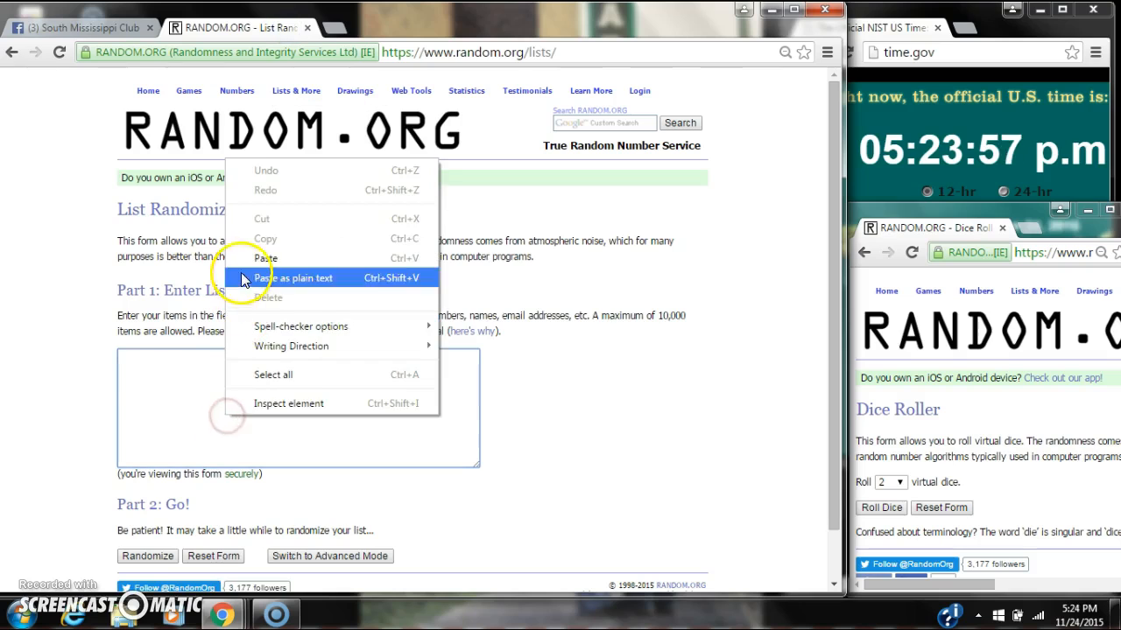
left_click(295, 278)
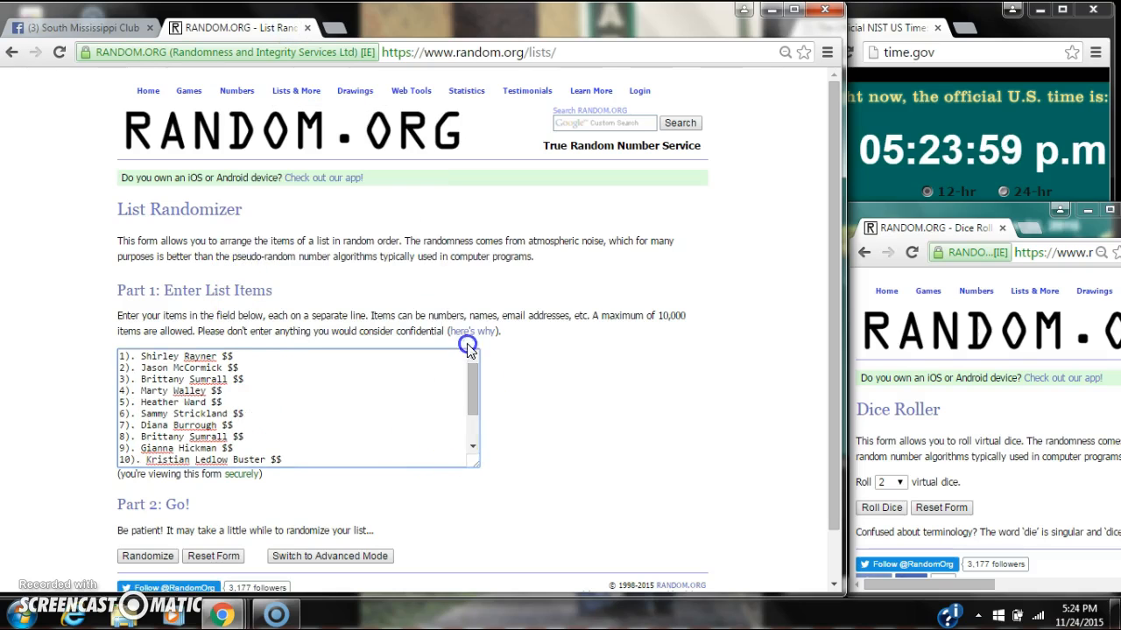
left_click(881, 506)
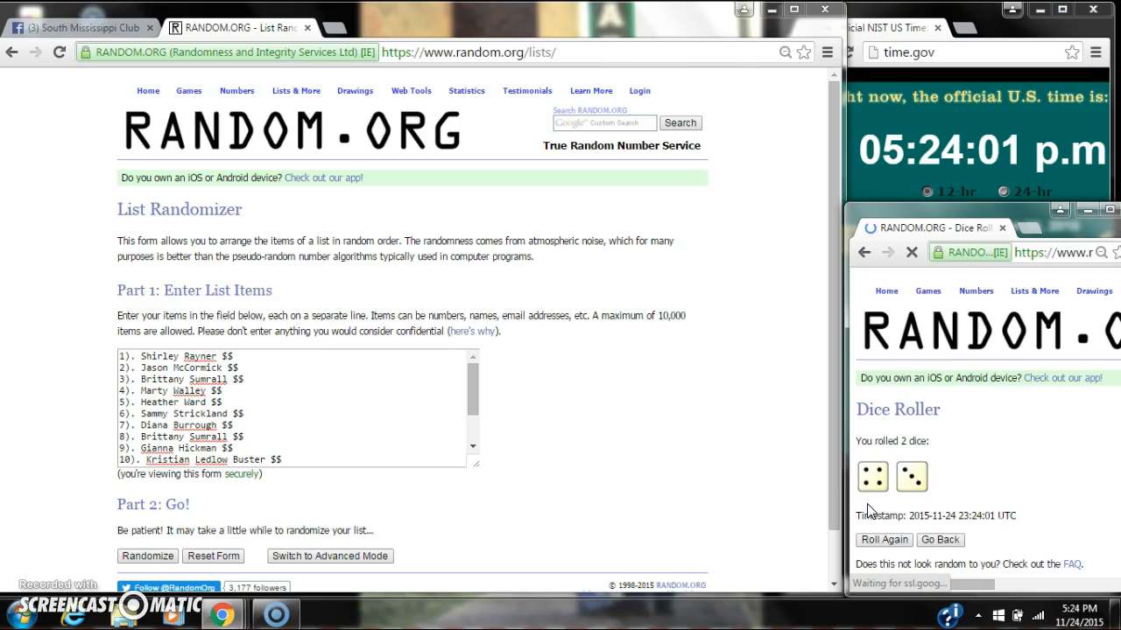
scroll("down", 3)
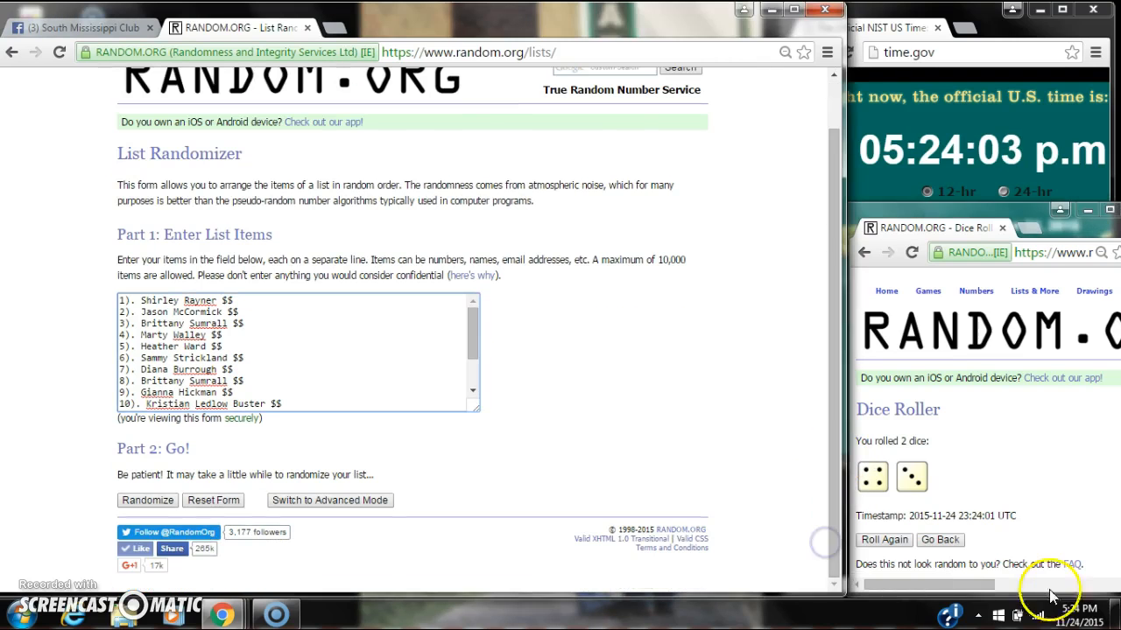
left_click(1067, 610)
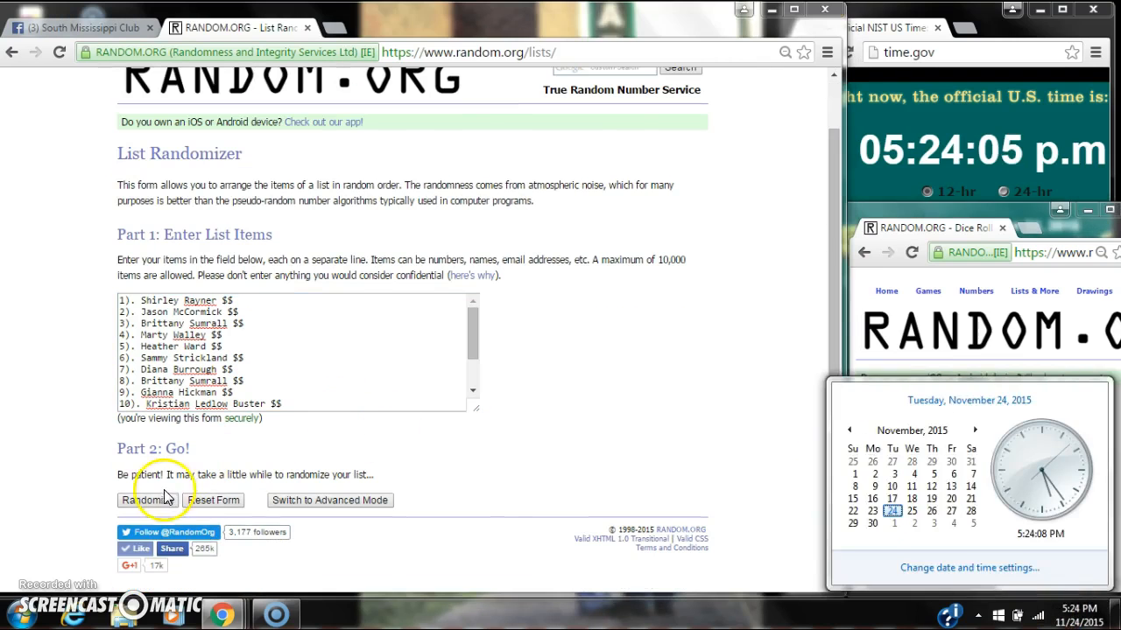
Randomize the 15 names, then shuffle again repeatedly until six randomizations are reached
left_click(145, 500)
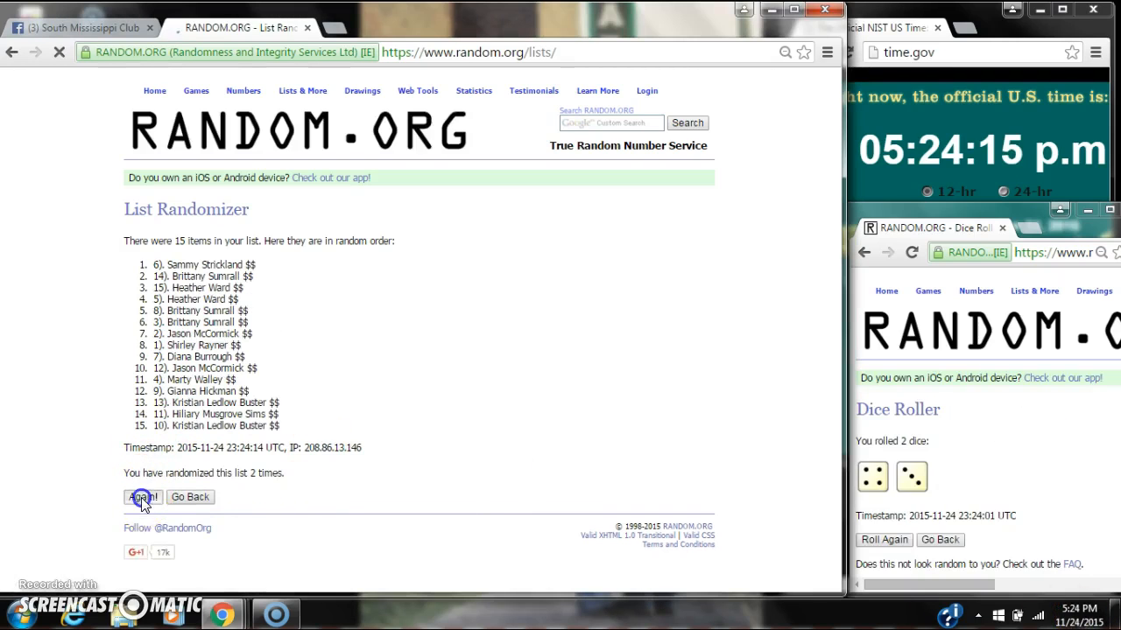
left_click(142, 497)
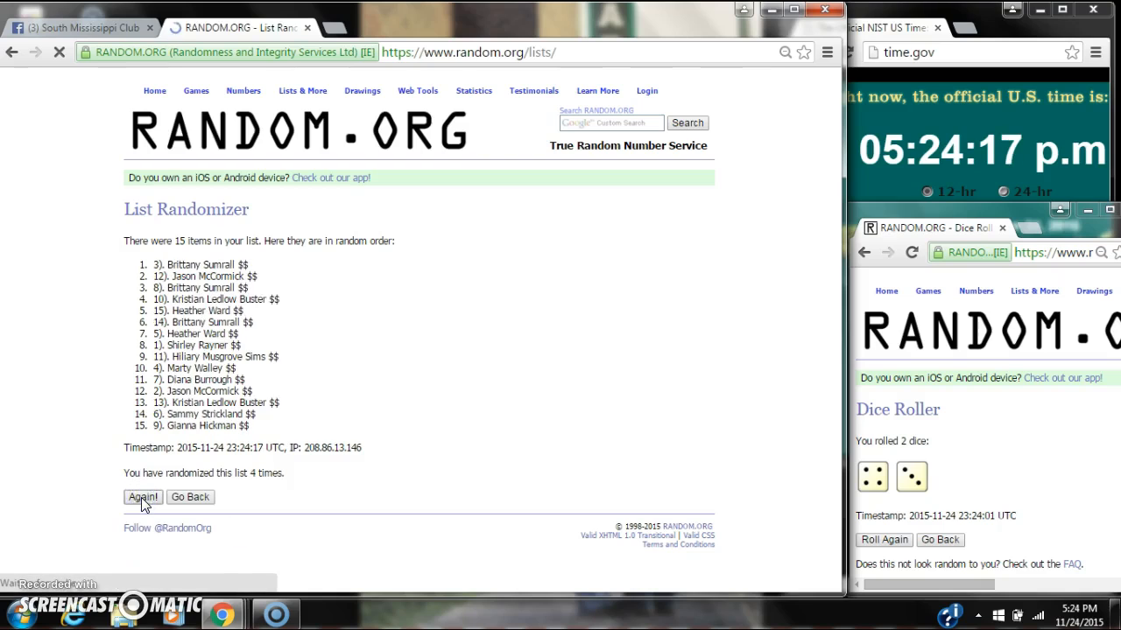
left_click(141, 497)
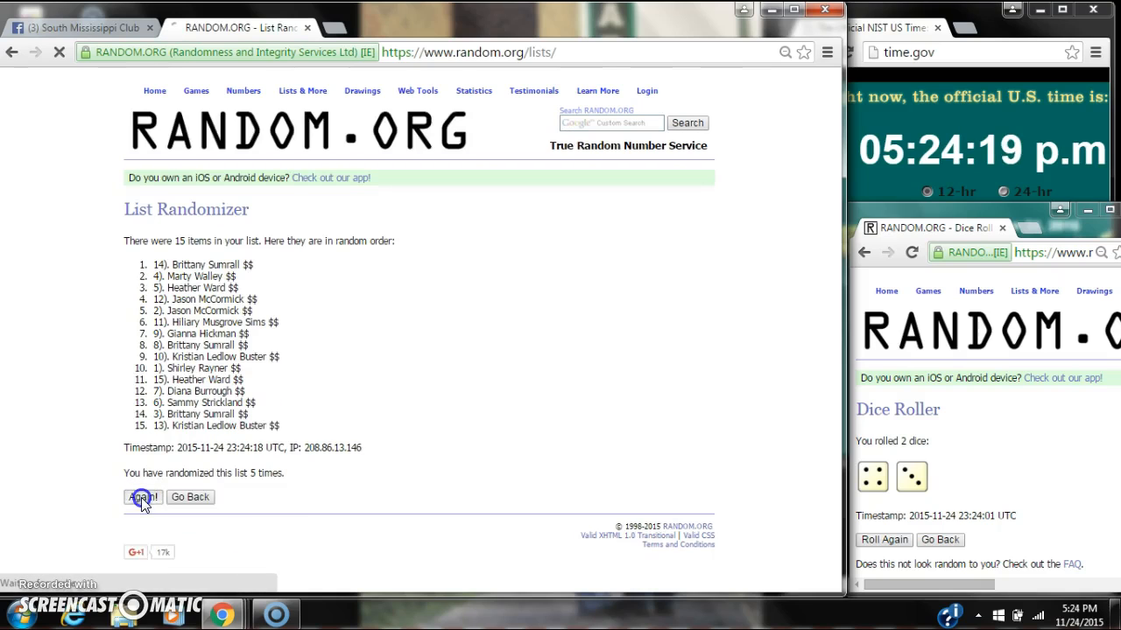
left_click(142, 498)
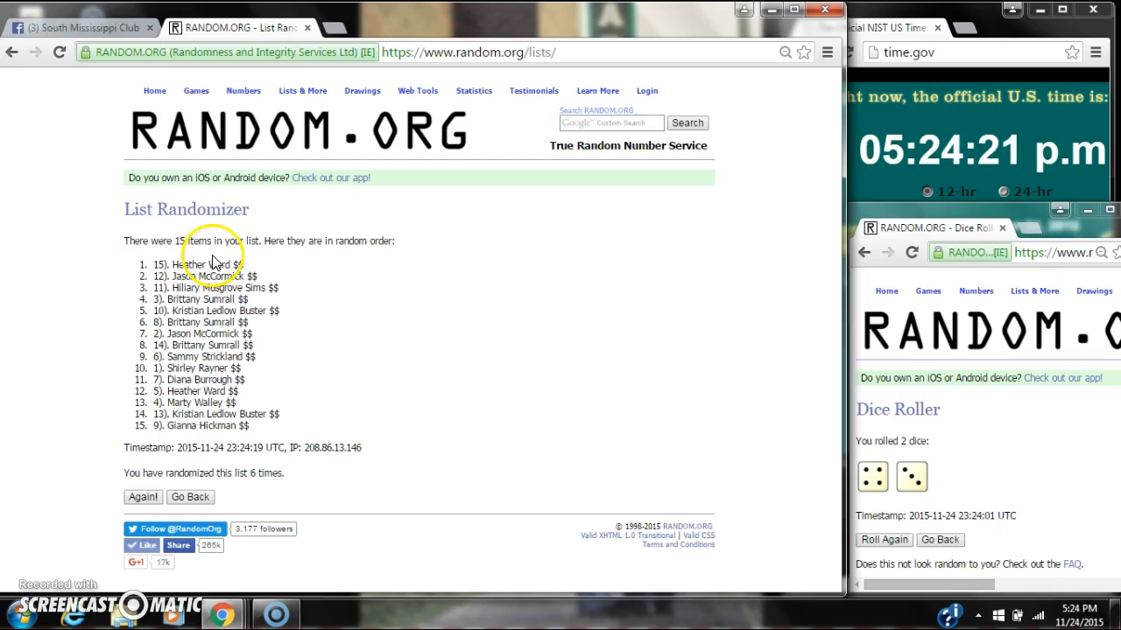
mouse_move(267, 241)
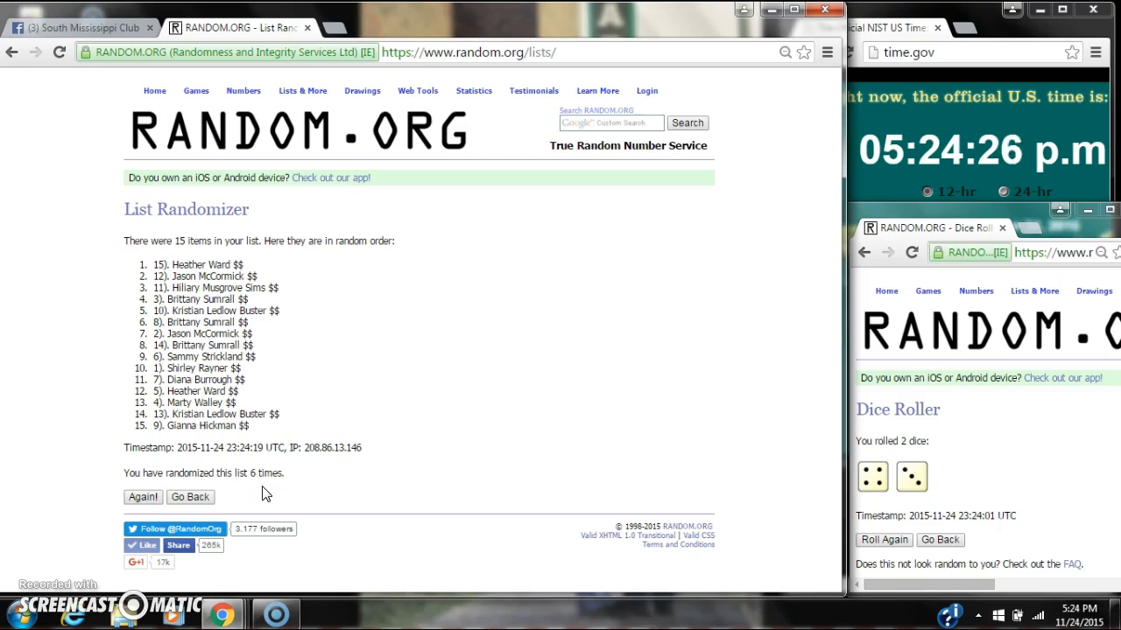
left_click(1077, 608)
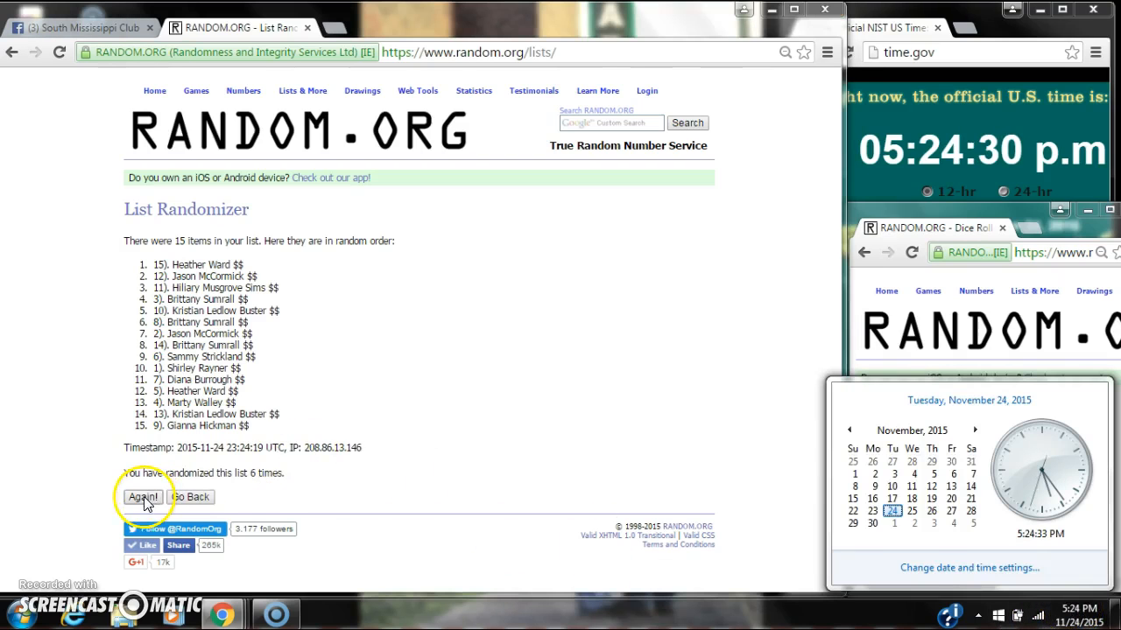
left_click(143, 497)
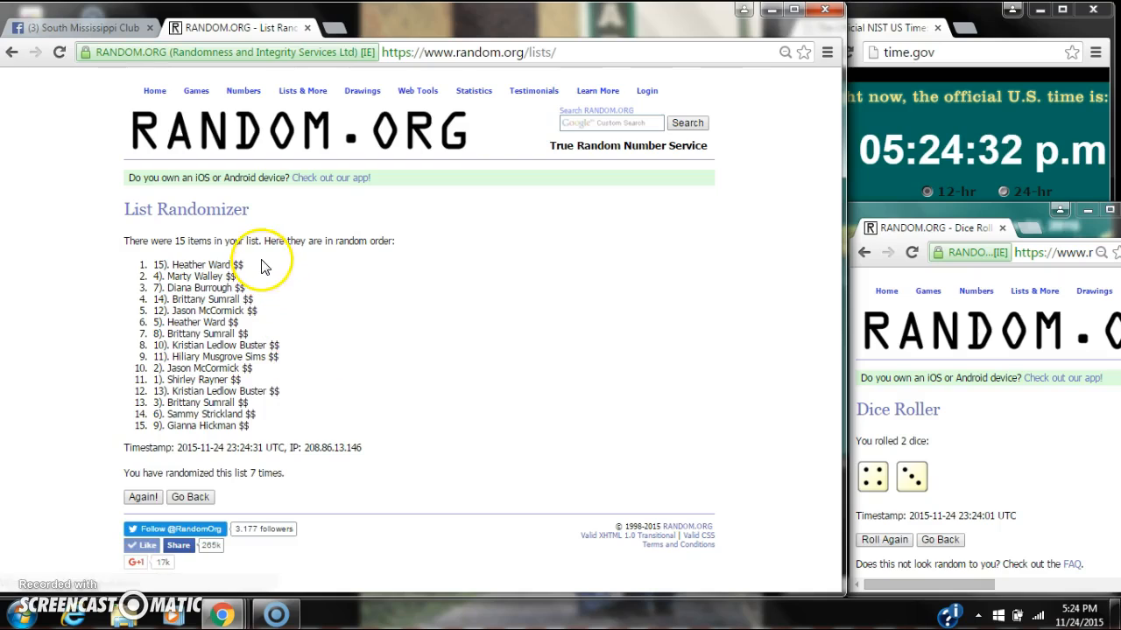
double_click(197, 265)
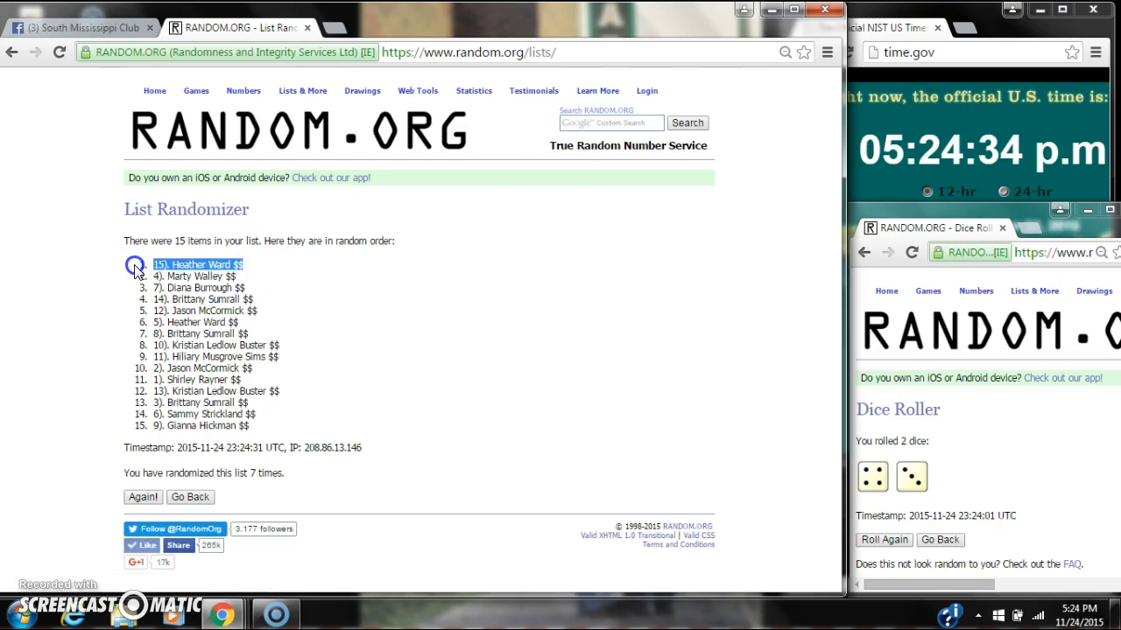
mouse_move(175, 241)
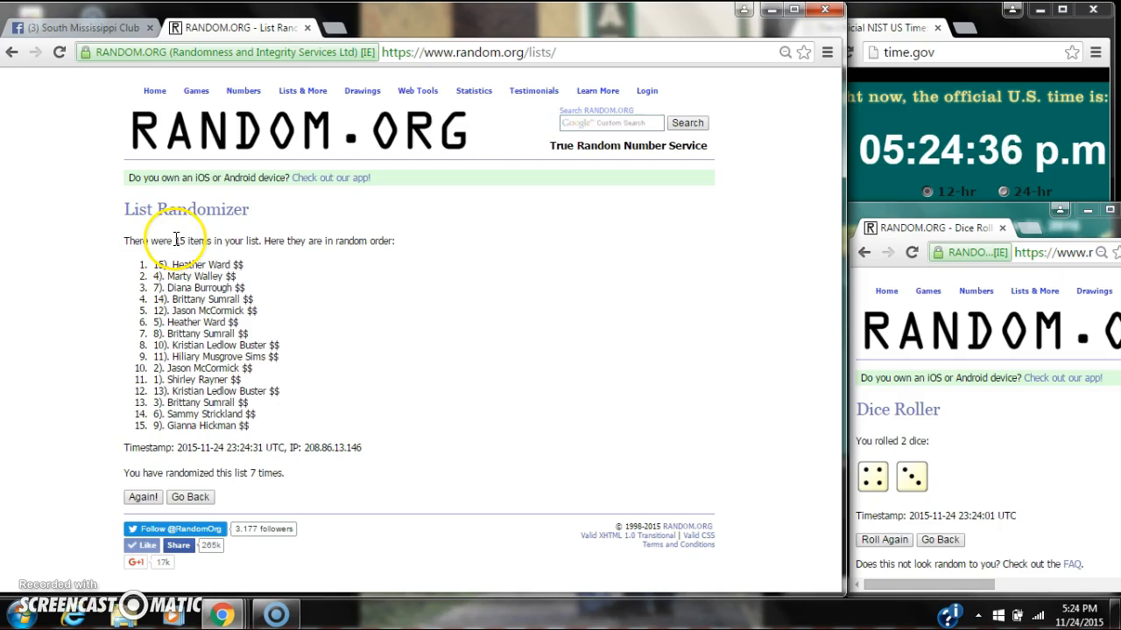
mouse_move(307, 504)
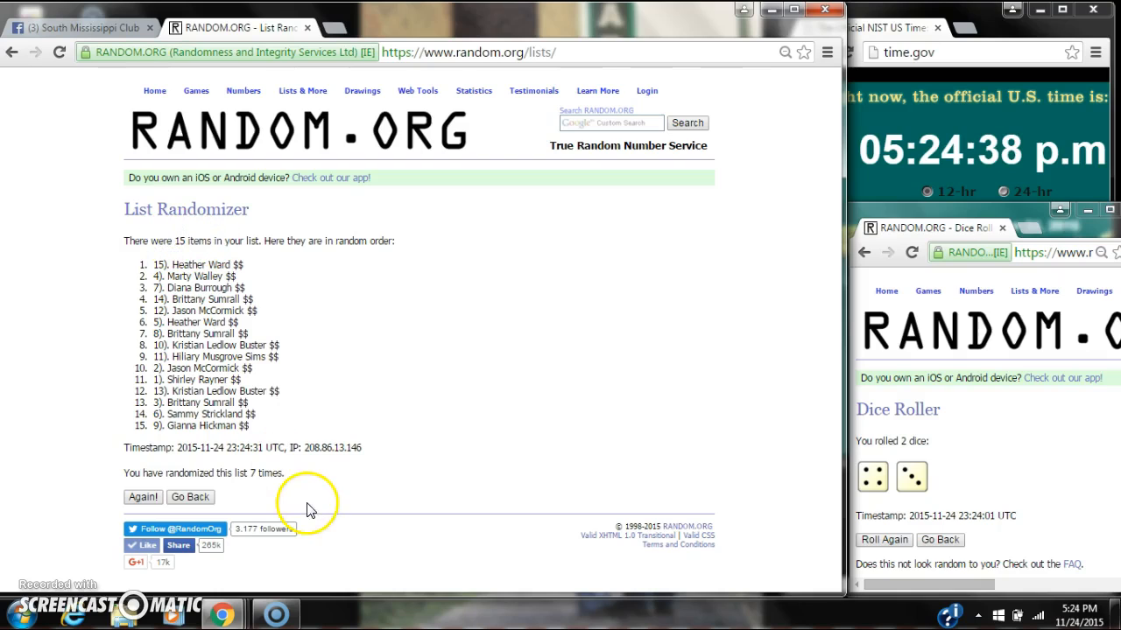
mouse_move(855, 467)
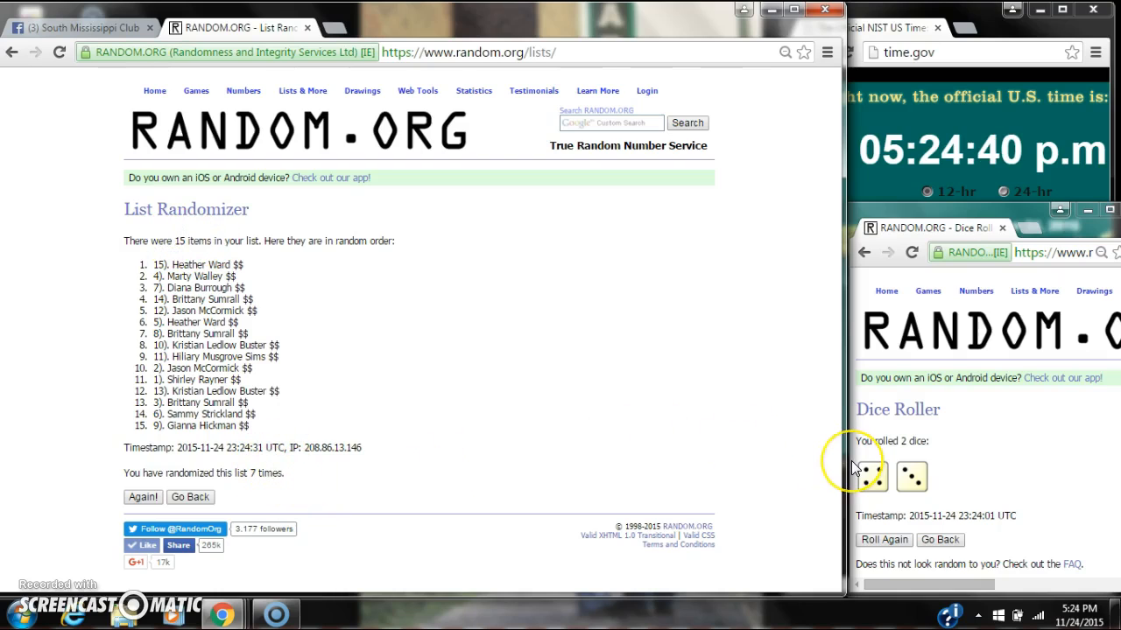
mouse_move(122, 24)
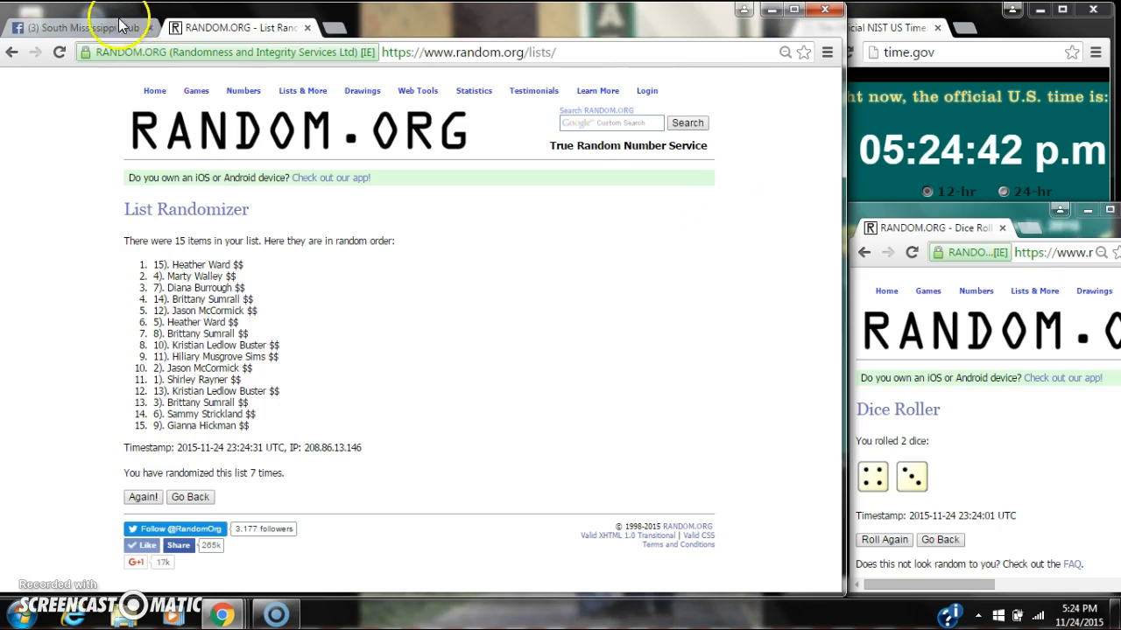
Post a 'done' comment in the Facebook group thread, then return to RANDOM.ORG
left_click(79, 28)
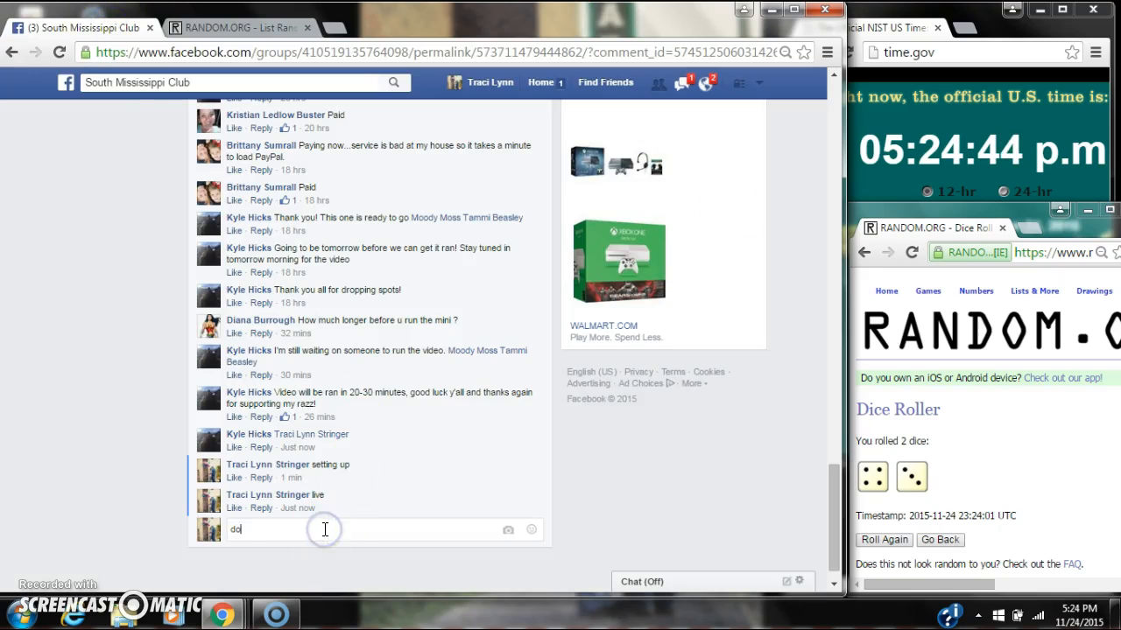
key("Return")
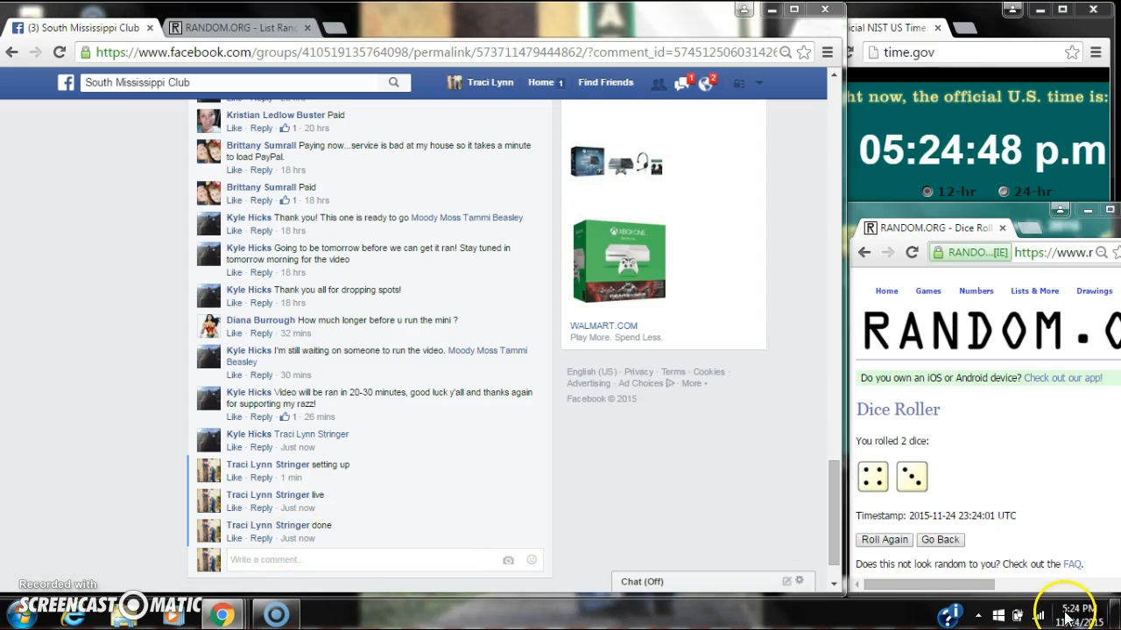
left_click(236, 27)
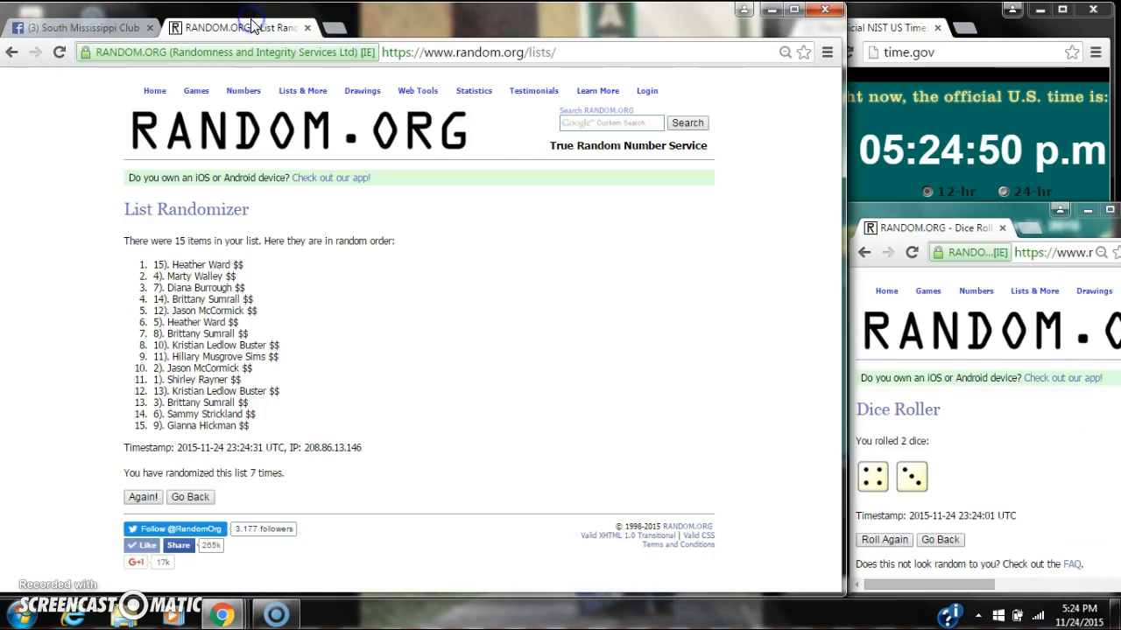
mouse_move(44, 587)
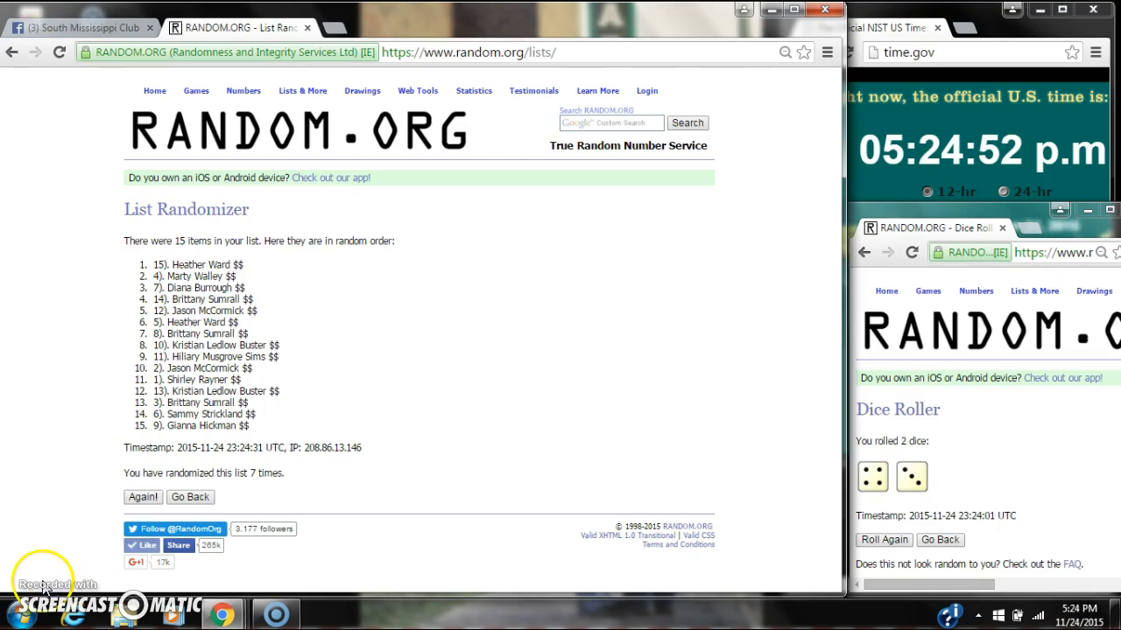